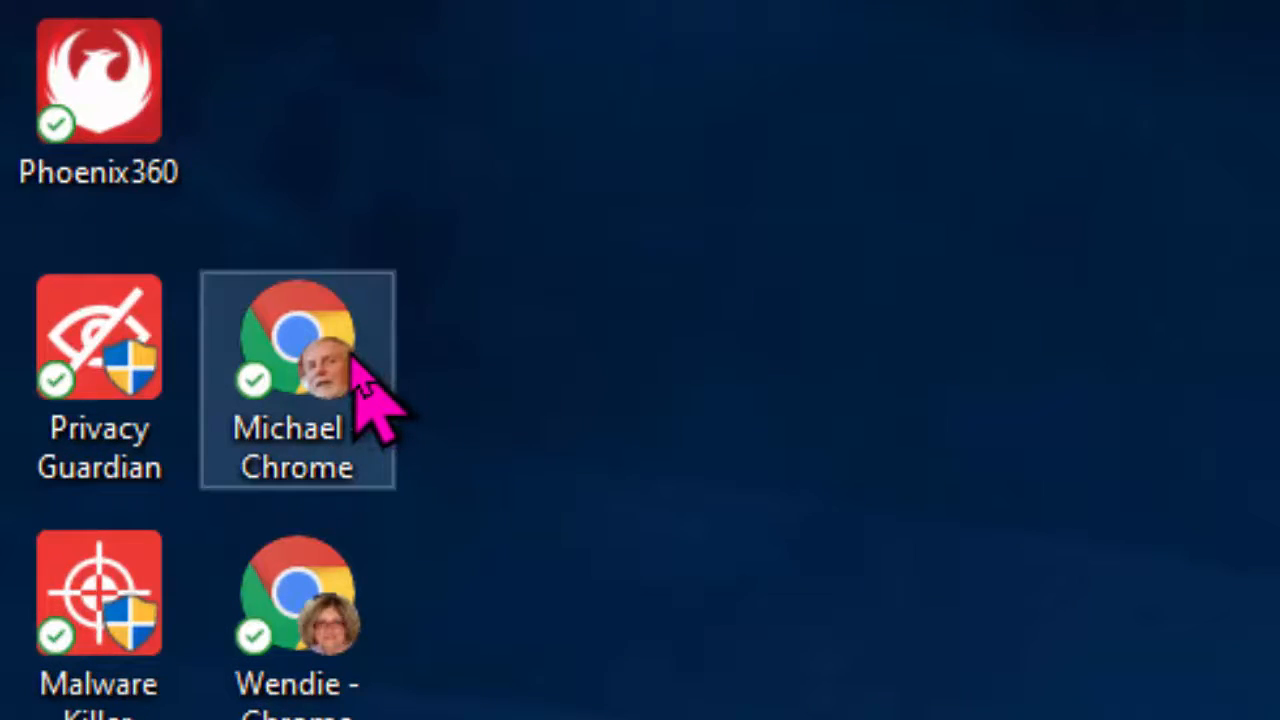
# Step: Launch Chrome from the profile's desktop shortcut onto a new tab
pyautogui.doubleClick(297, 337)
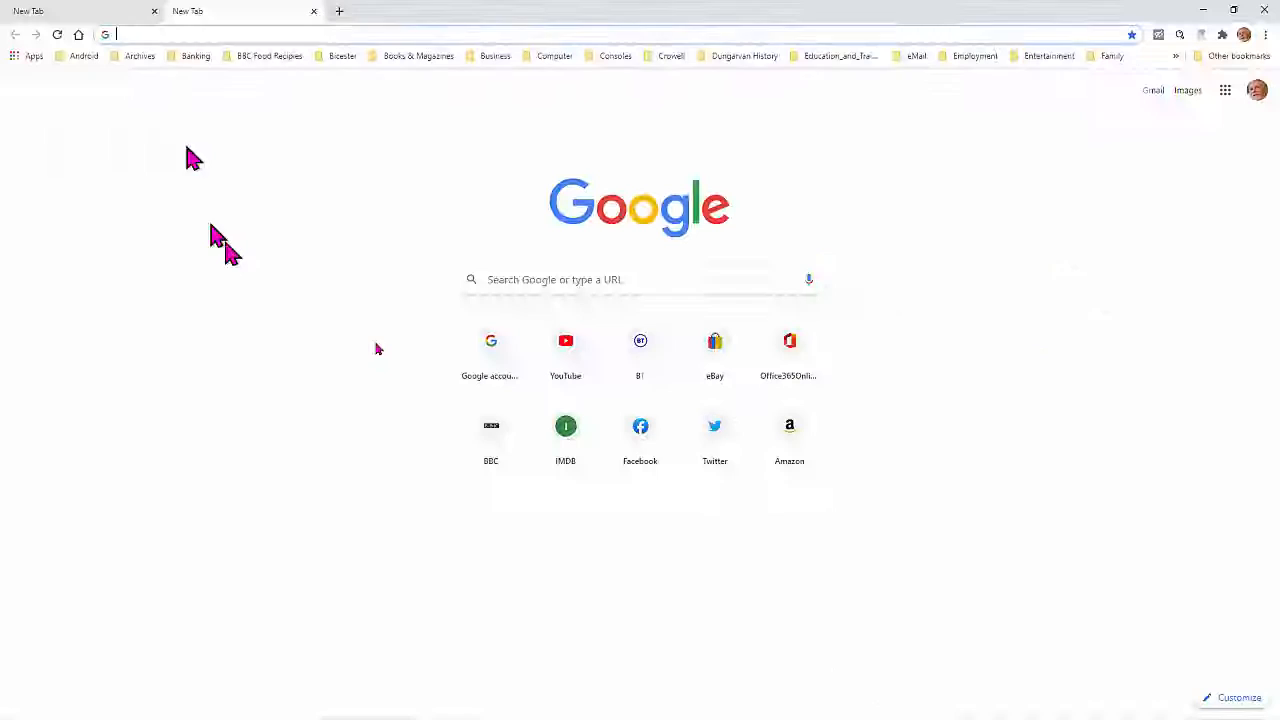
pyautogui.moveTo(875, 182)
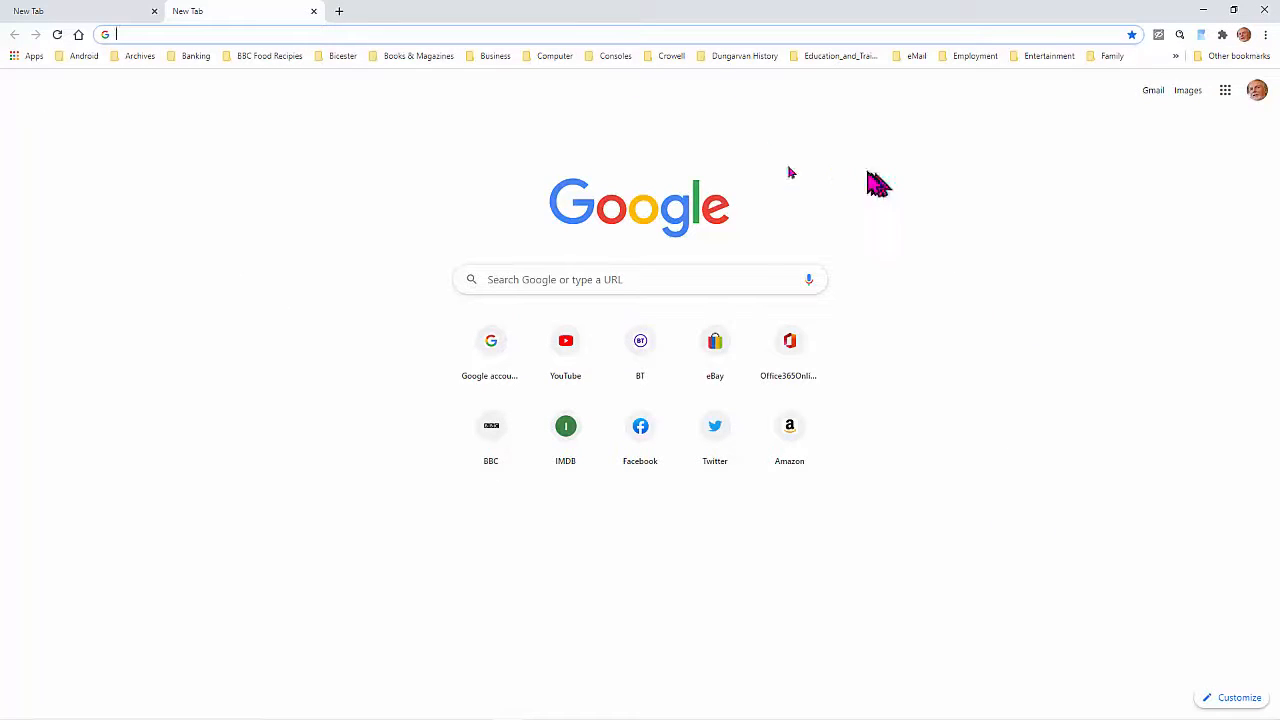
# Step: Open the Google apps launcher and scroll down past Translate, Books and Docs to Contacts
pyautogui.click(400, 34)
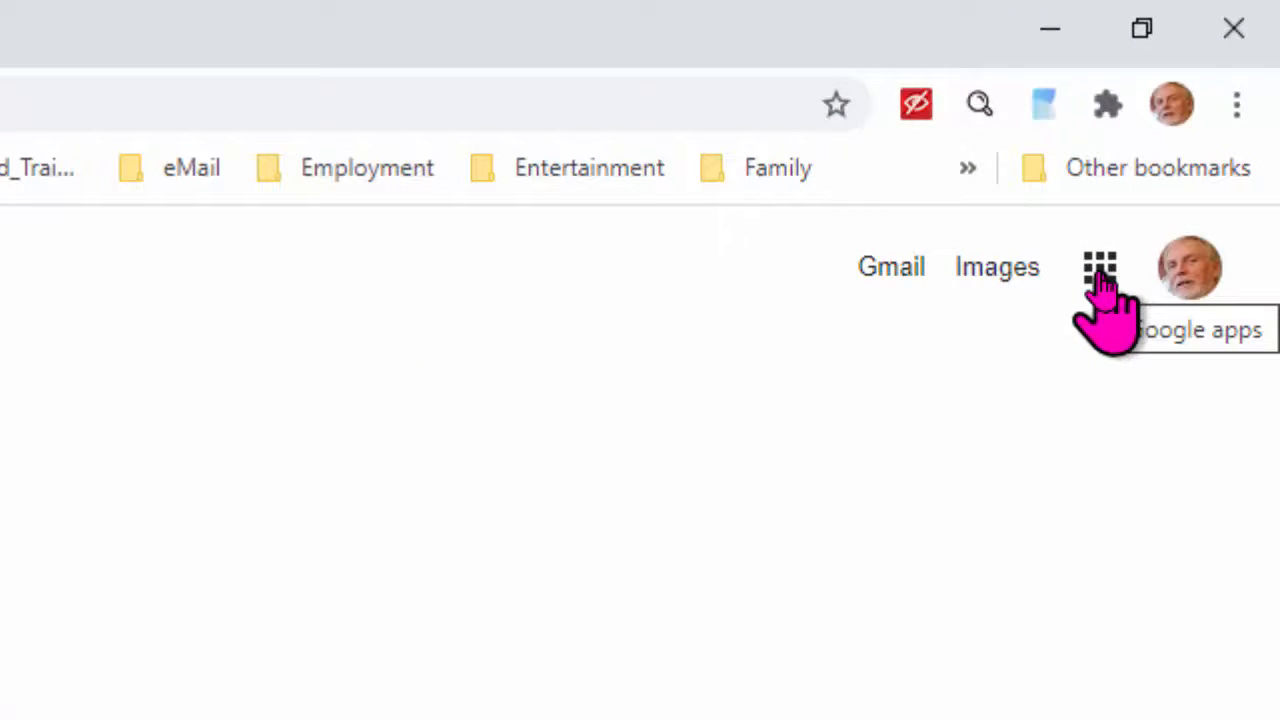
pyautogui.click(1099, 267)
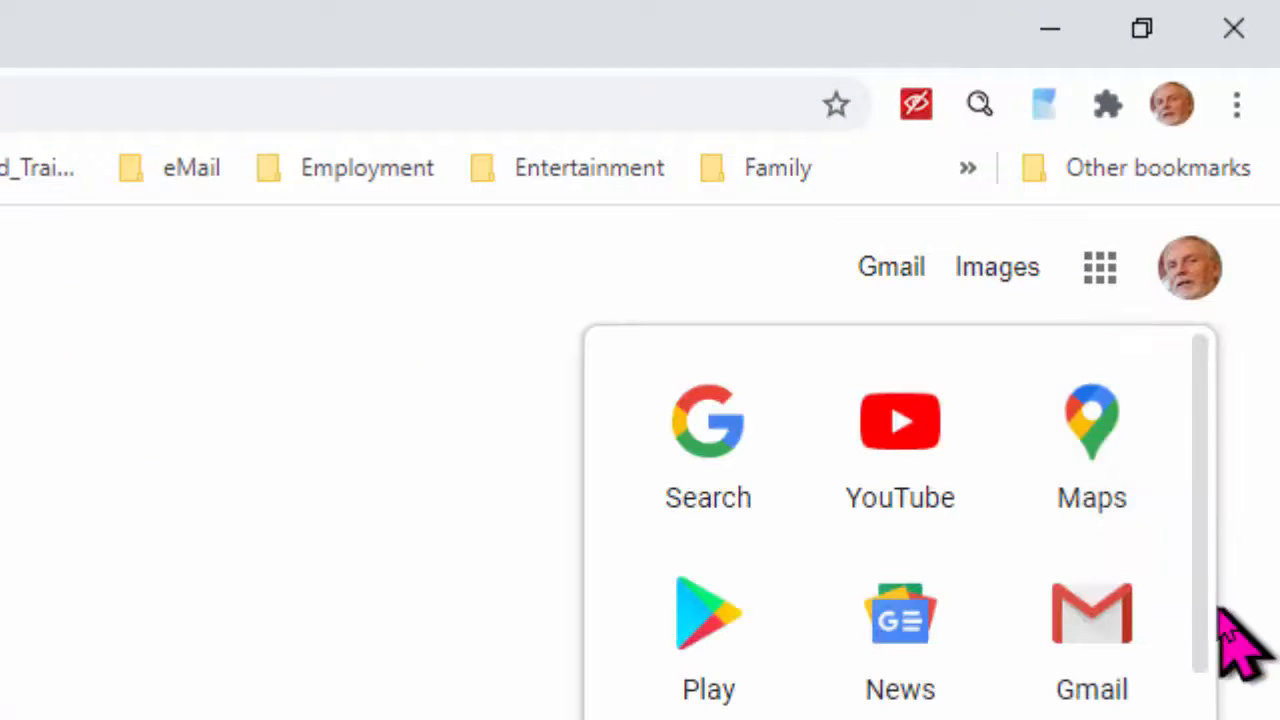
pyautogui.scroll(-3)
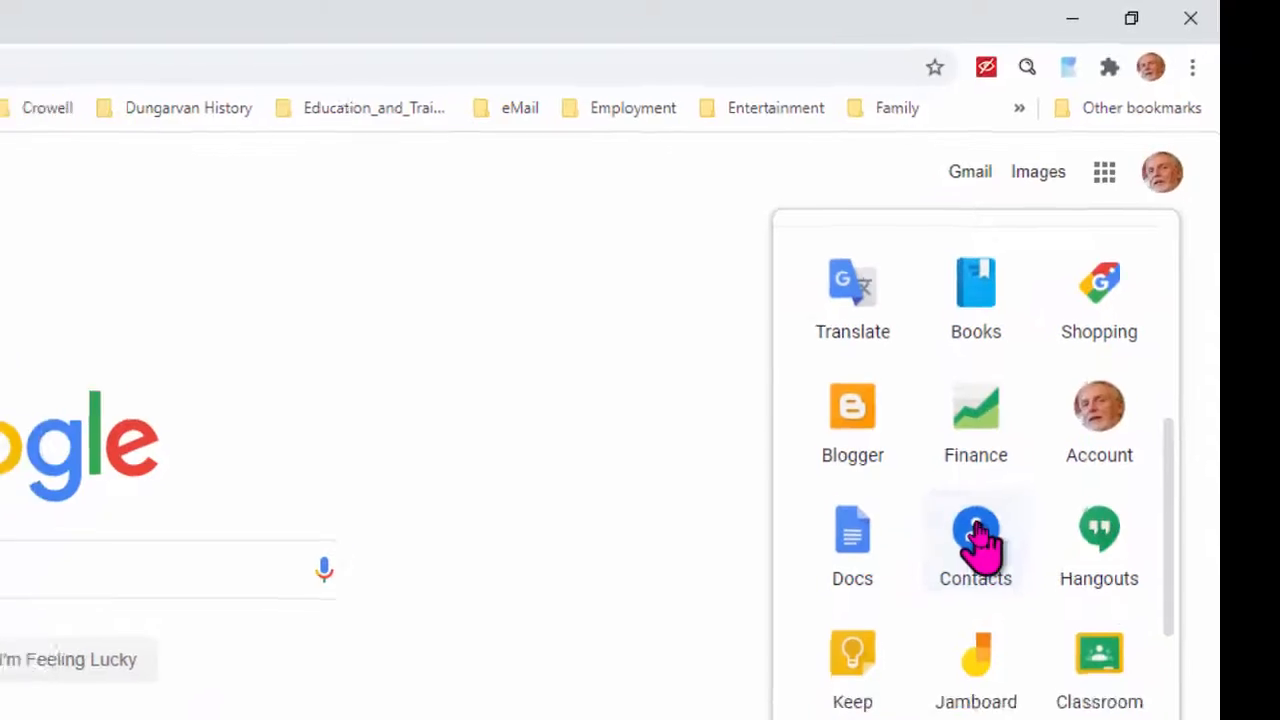
# Step: Open Google Contacts from the apps launcher to see contacts and labels like Church and Family
pyautogui.click(975, 540)
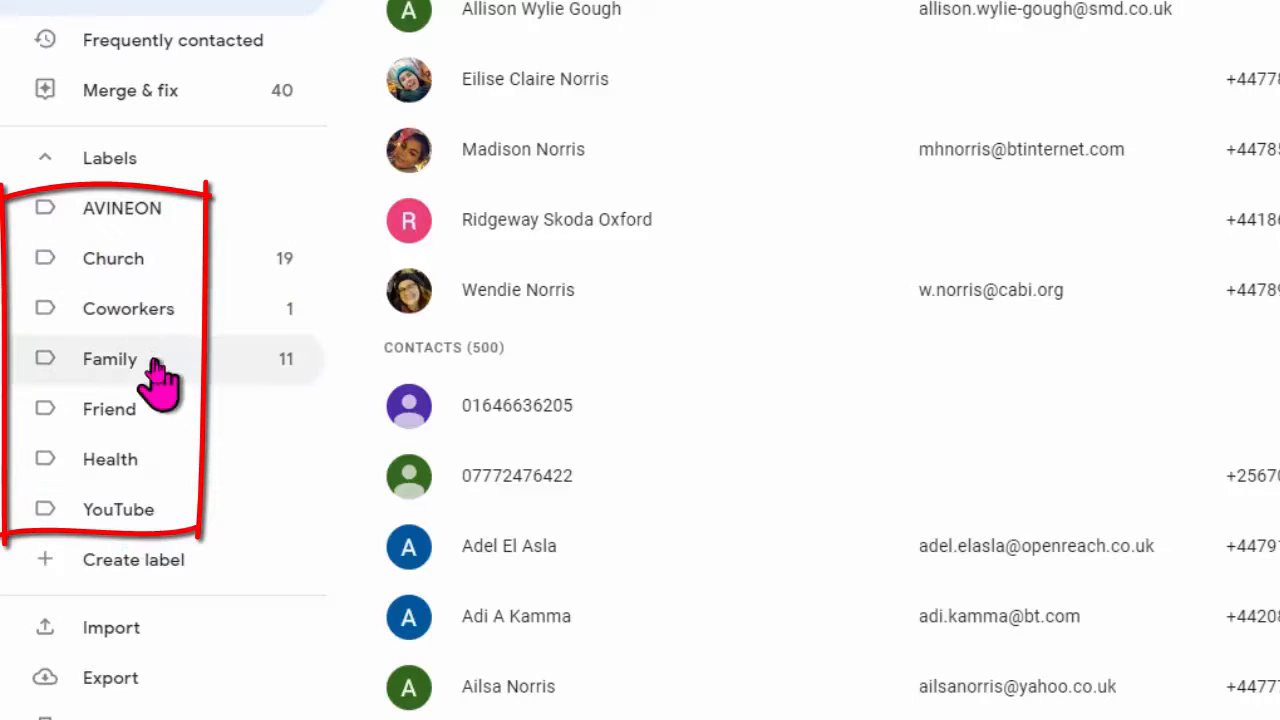
pyautogui.moveTo(158, 425)
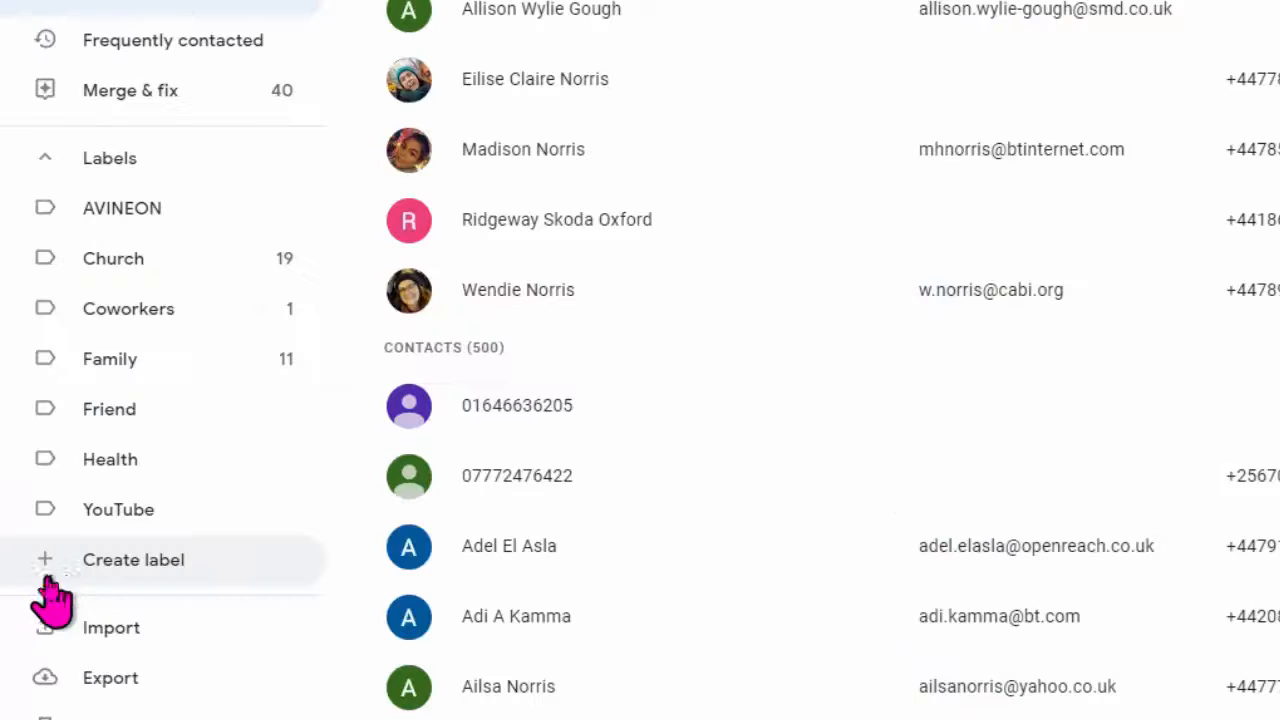
pyautogui.moveTo(150, 590)
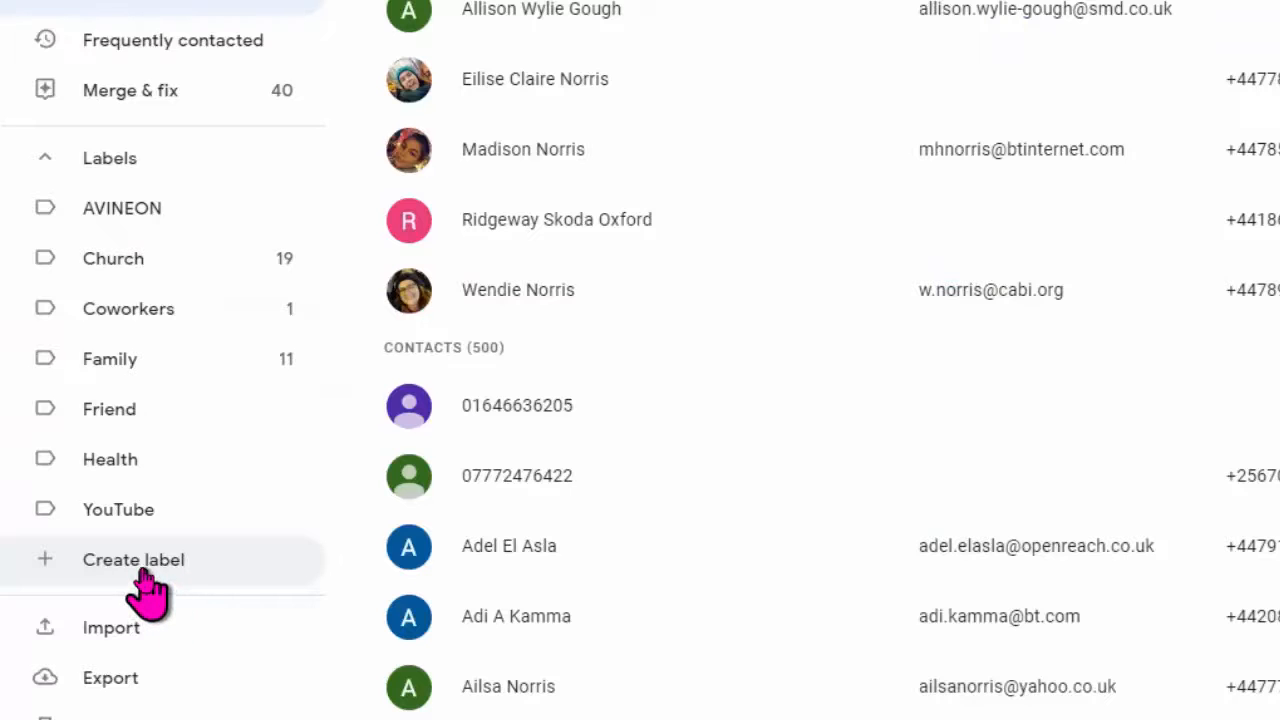
# Step: Create and save a new contact label named 'Norris Family'
pyautogui.click(133, 559)
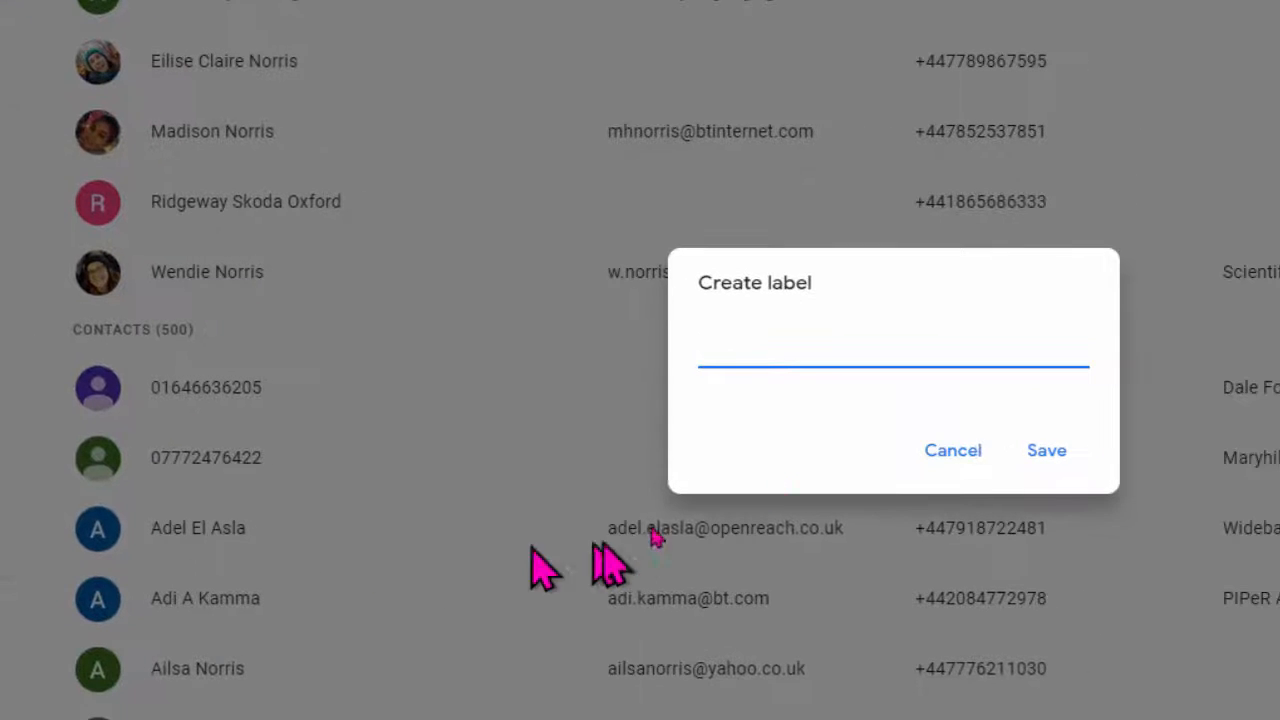
pyautogui.moveTo(960, 345)
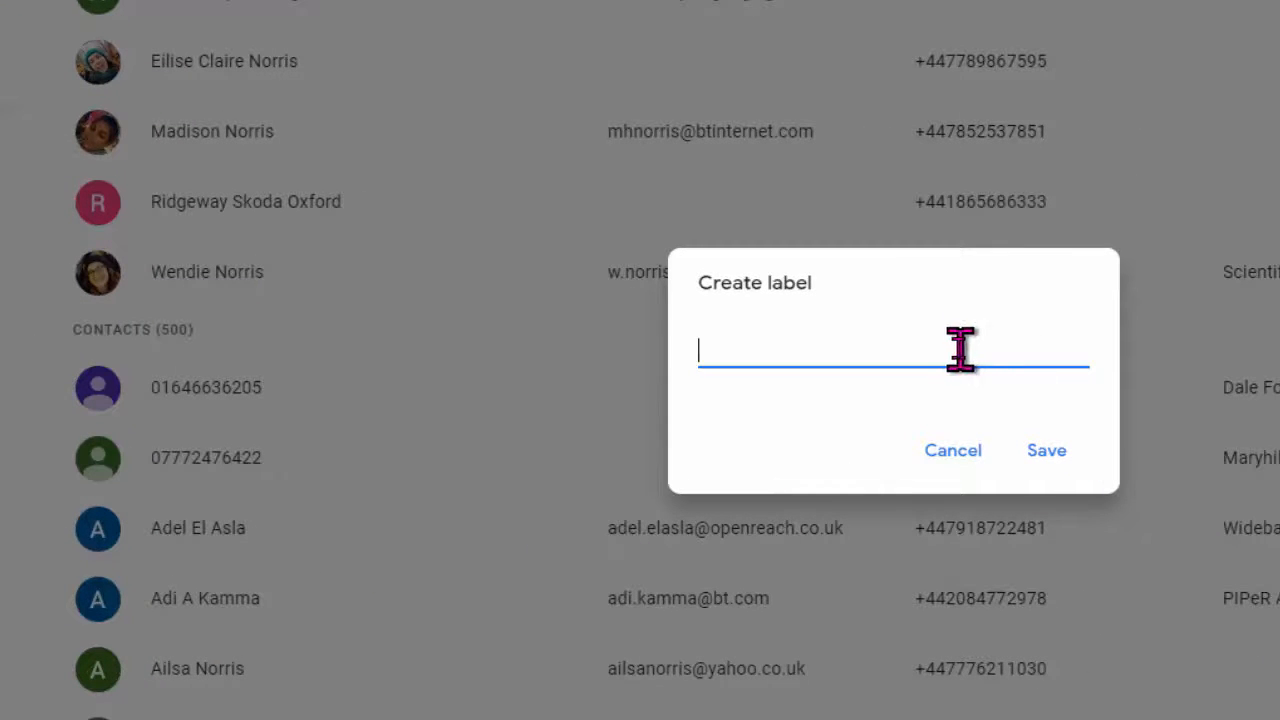
pyautogui.write('Norris Family')
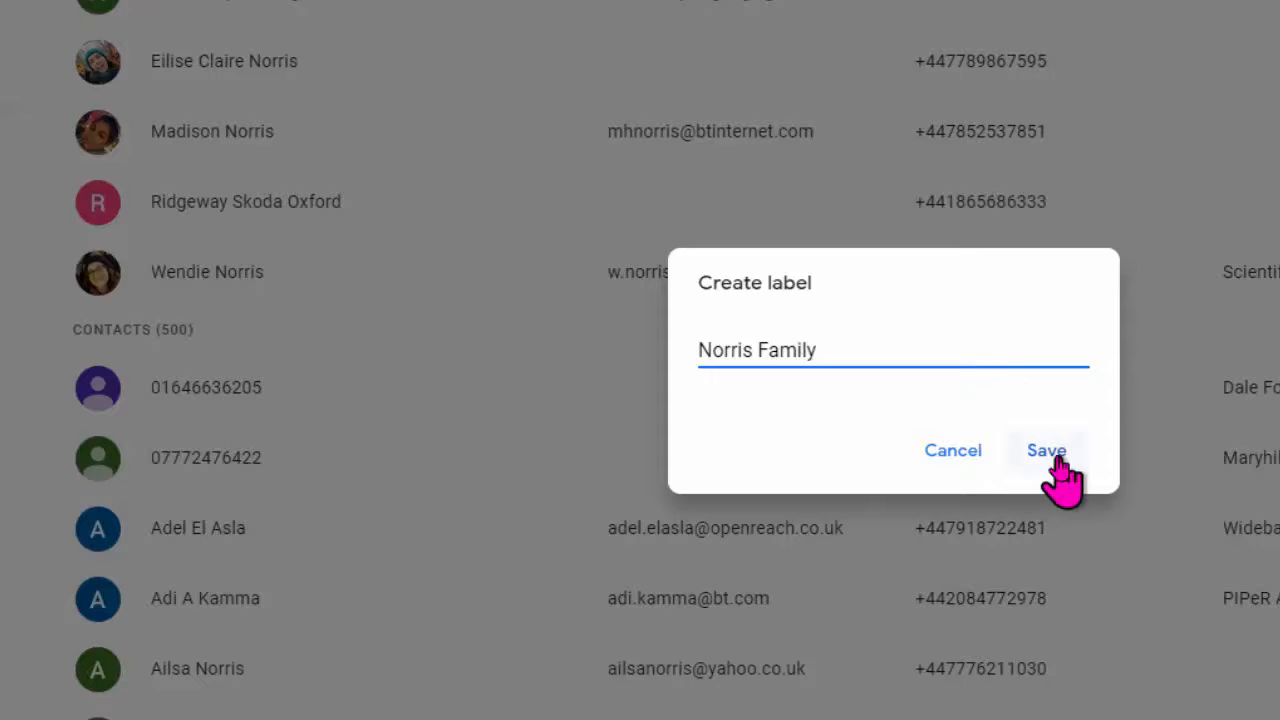
pyautogui.click(1046, 450)
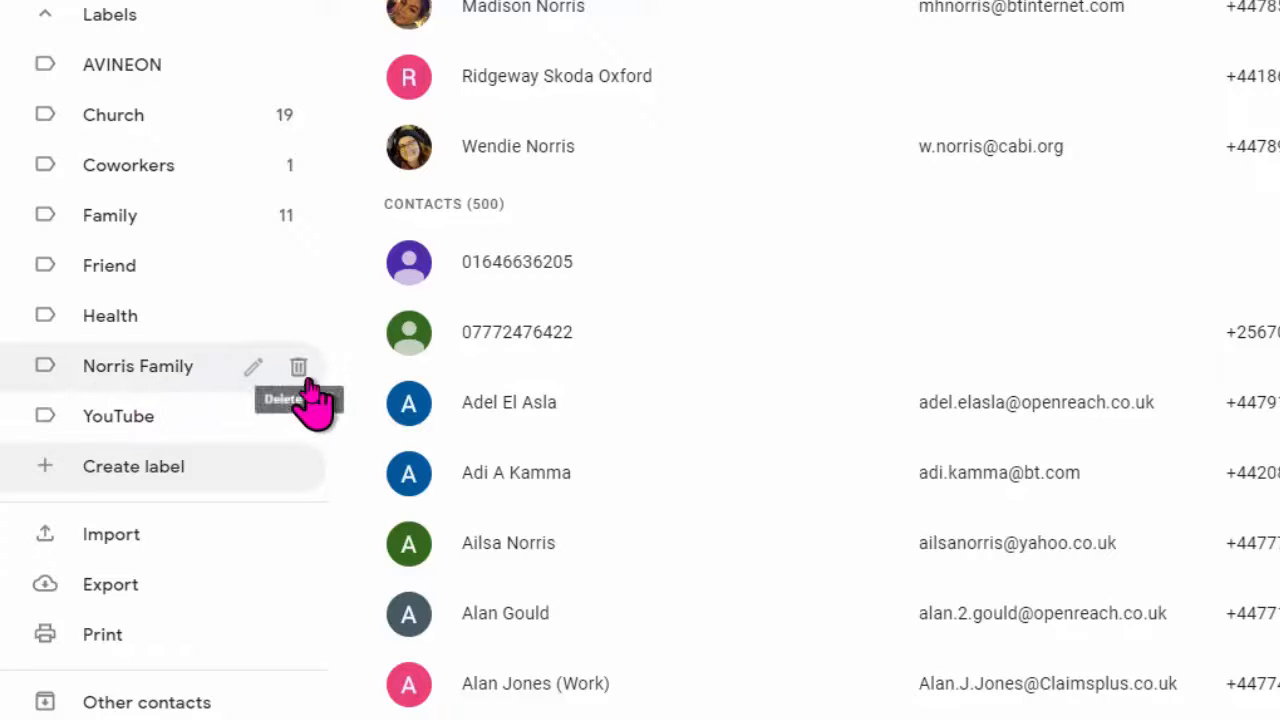
pyautogui.click(252, 367)
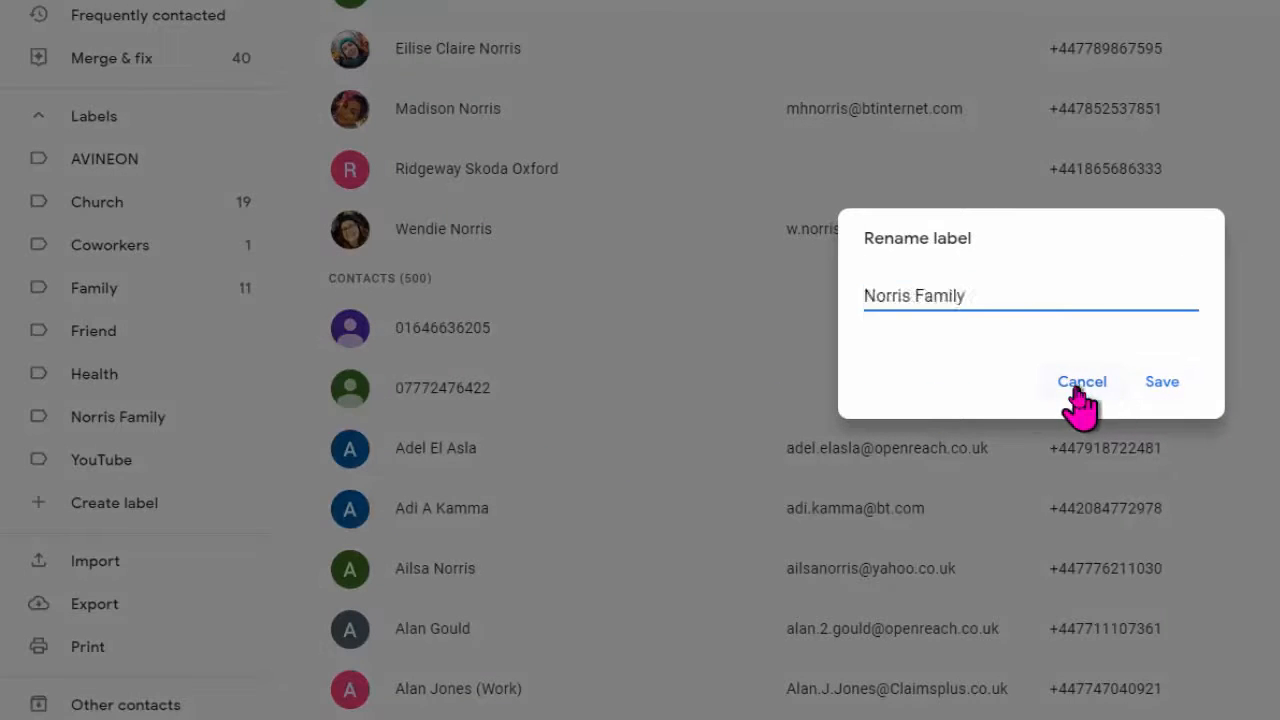
pyautogui.click(1081, 381)
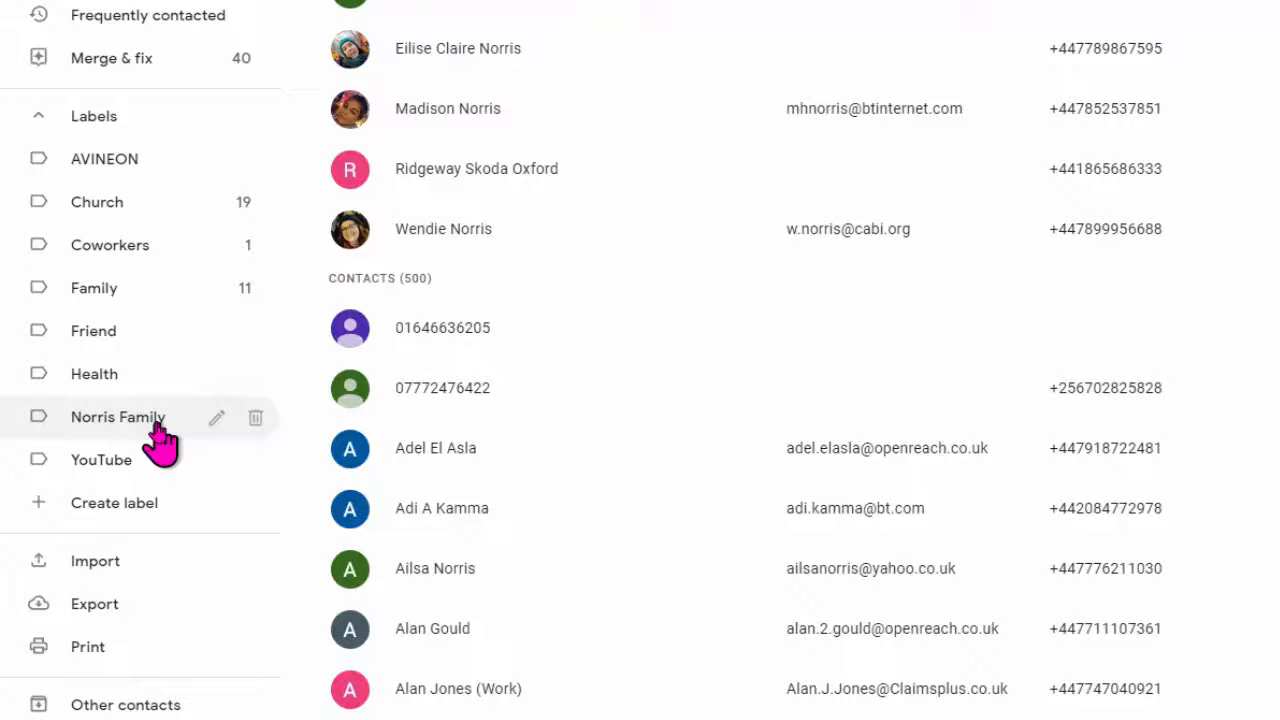
pyautogui.click(118, 417)
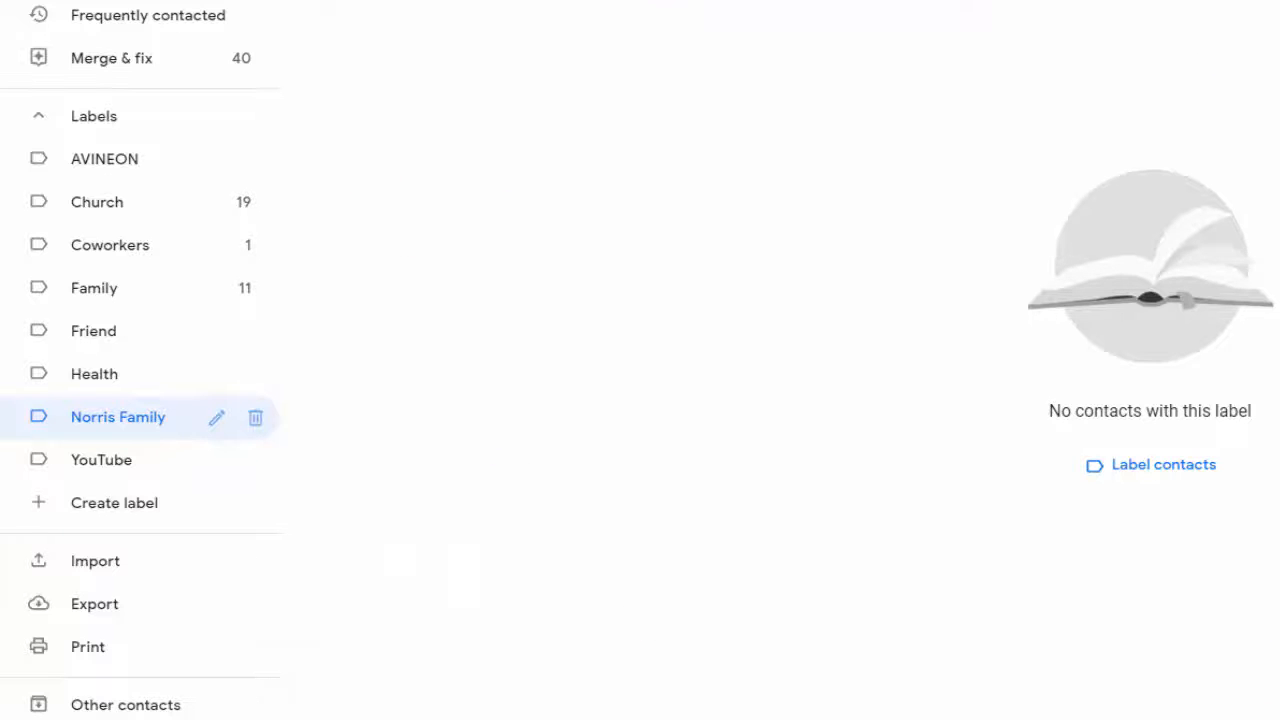
pyautogui.click(103, 293)
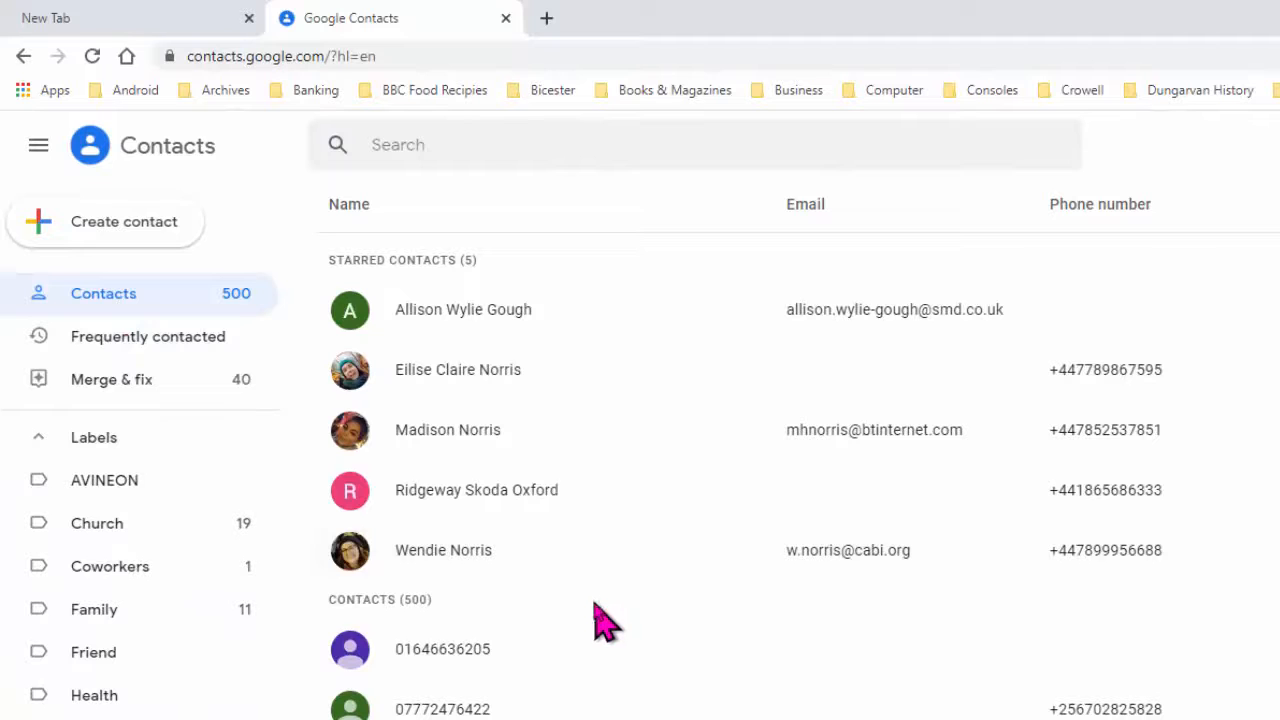
pyautogui.click(350, 369)
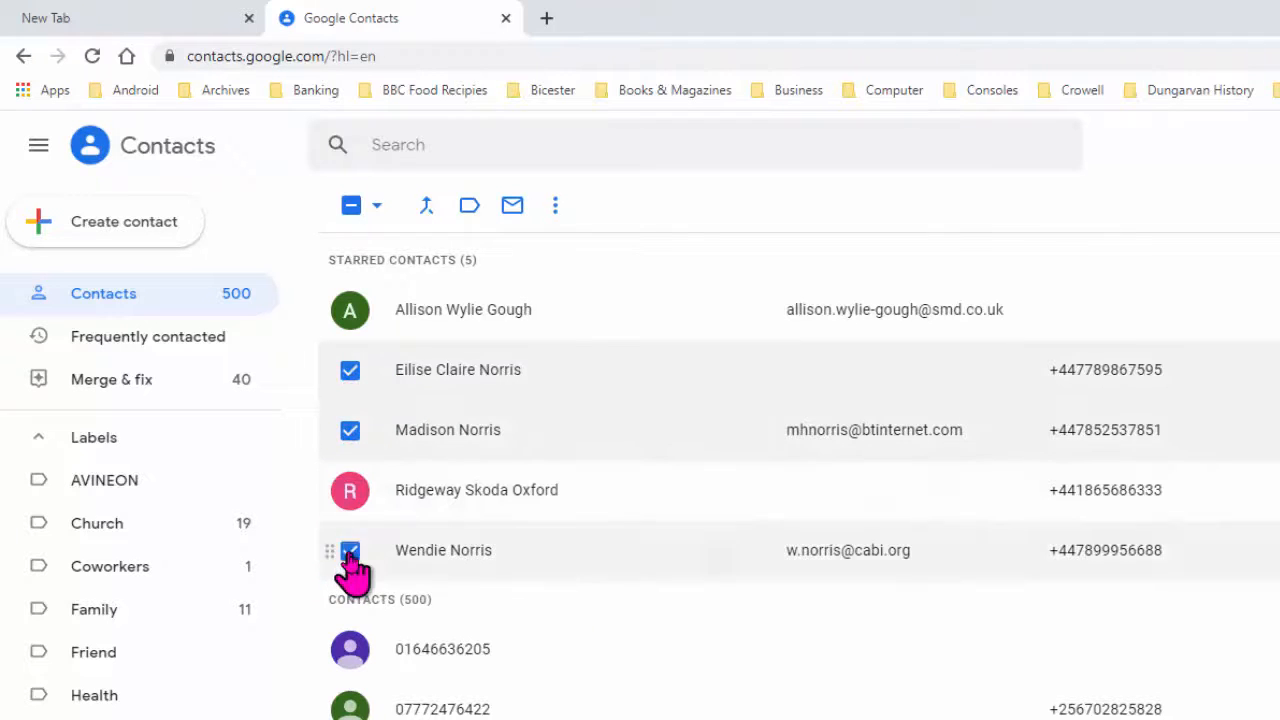
pyautogui.moveTo(435, 560)
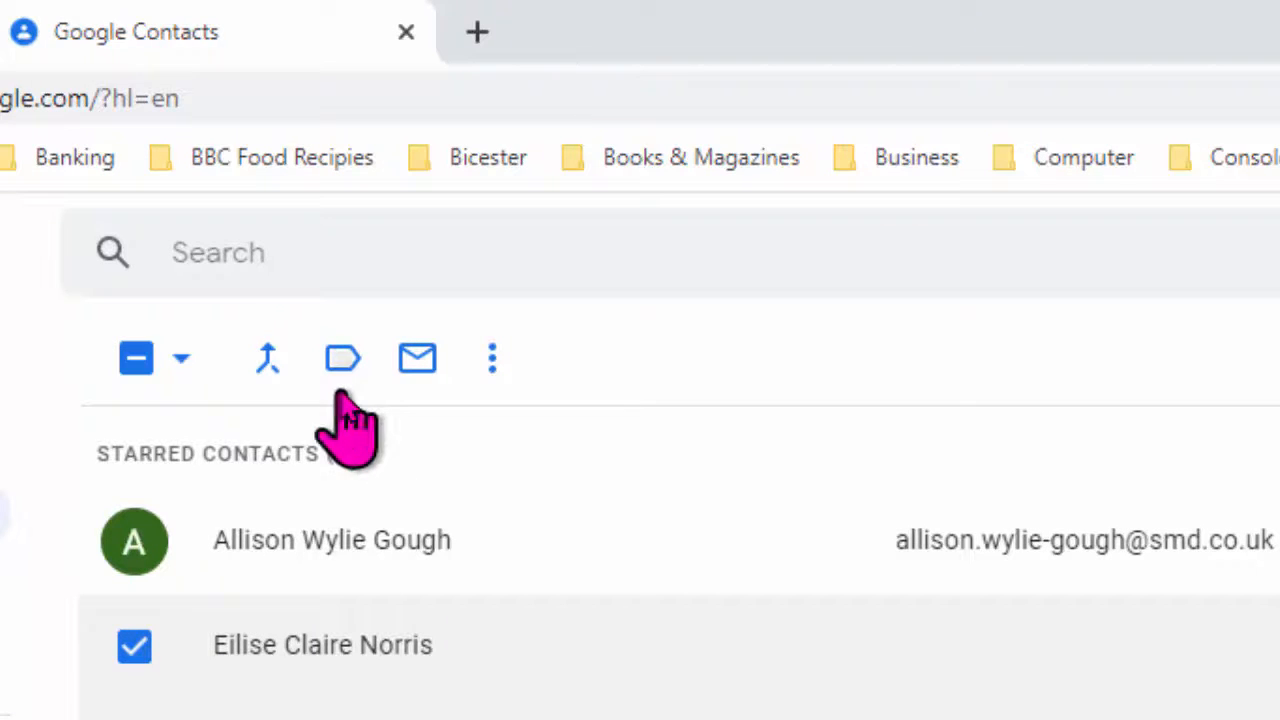
pyautogui.moveTo(342, 358)
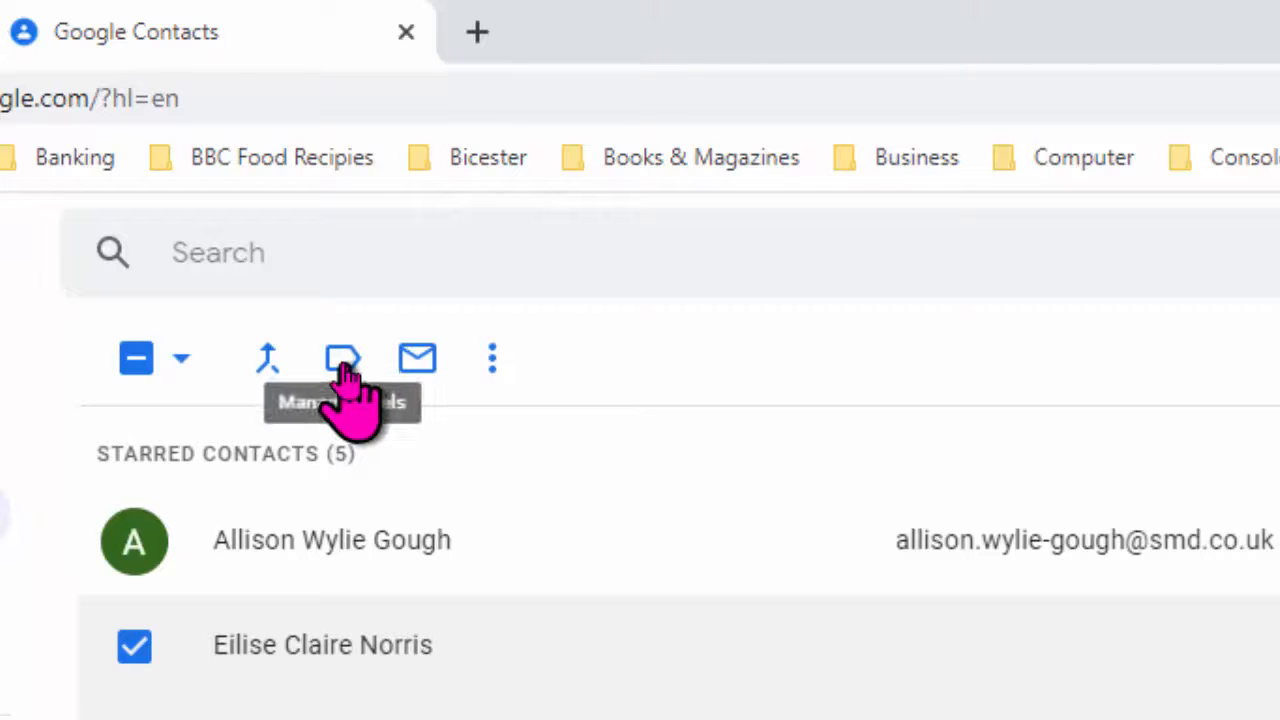
pyautogui.click(343, 358)
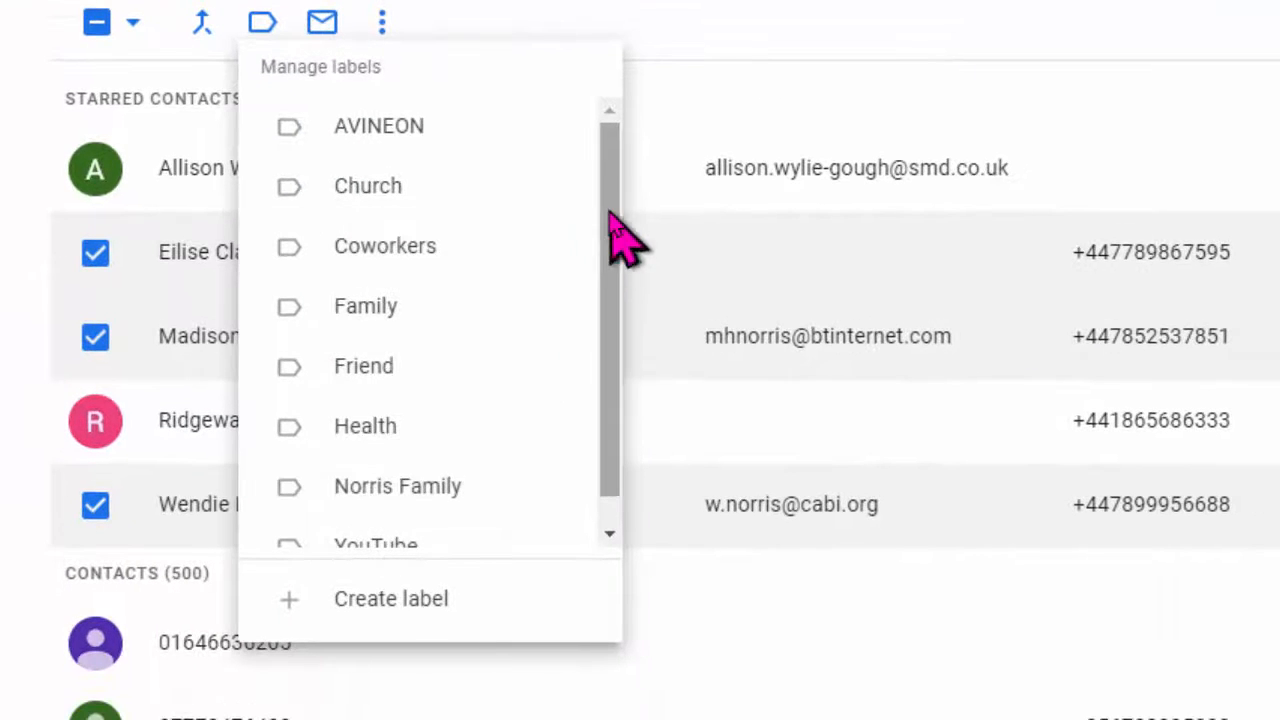
pyautogui.scroll(-3)
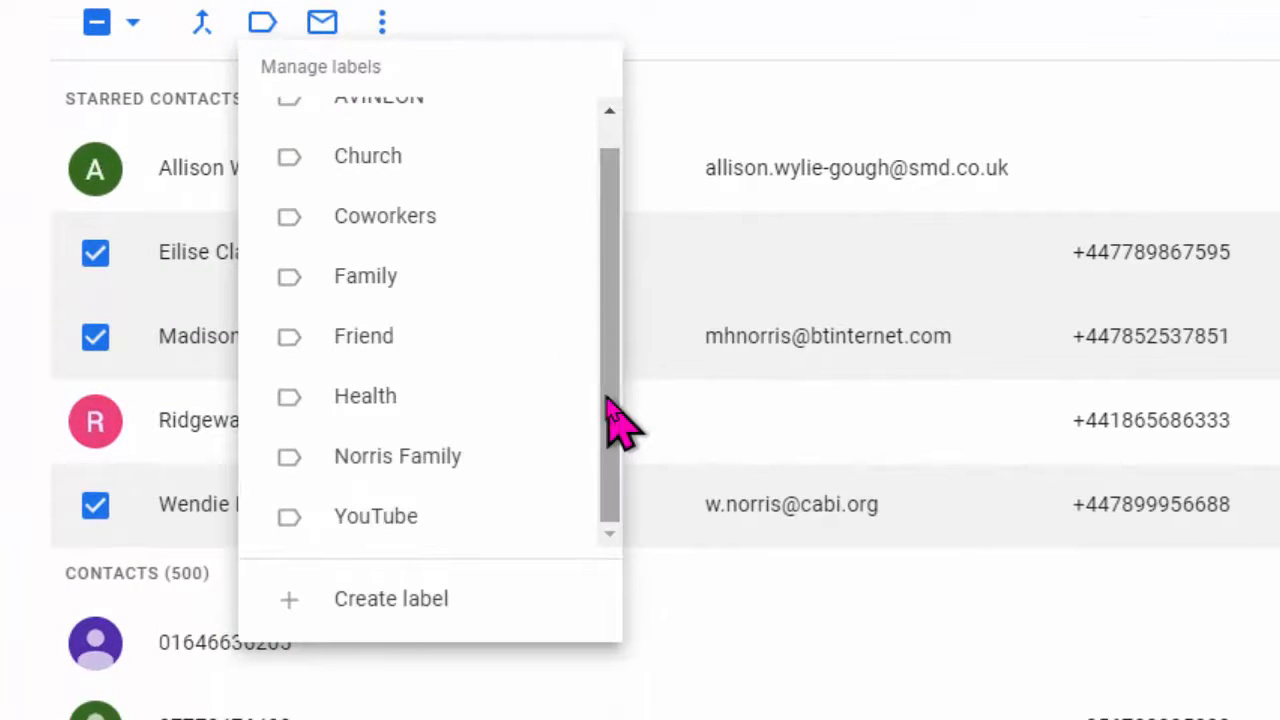
pyautogui.moveTo(397, 456)
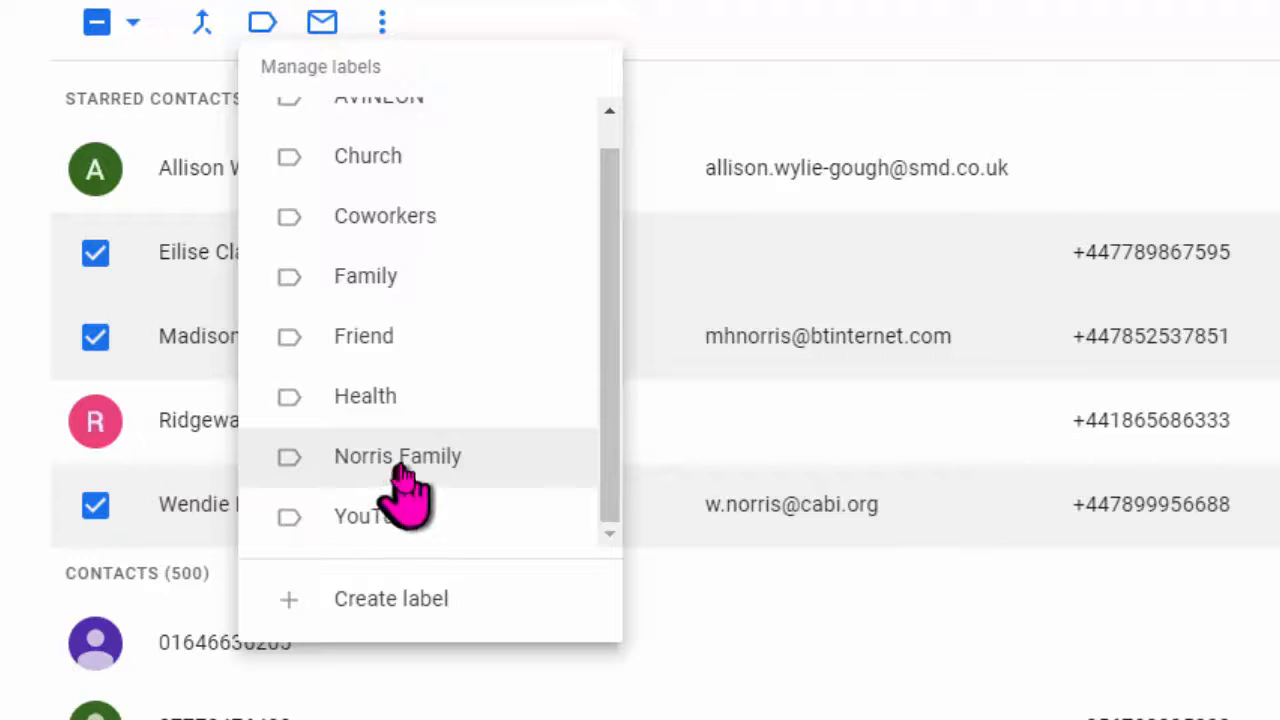
pyautogui.click(397, 456)
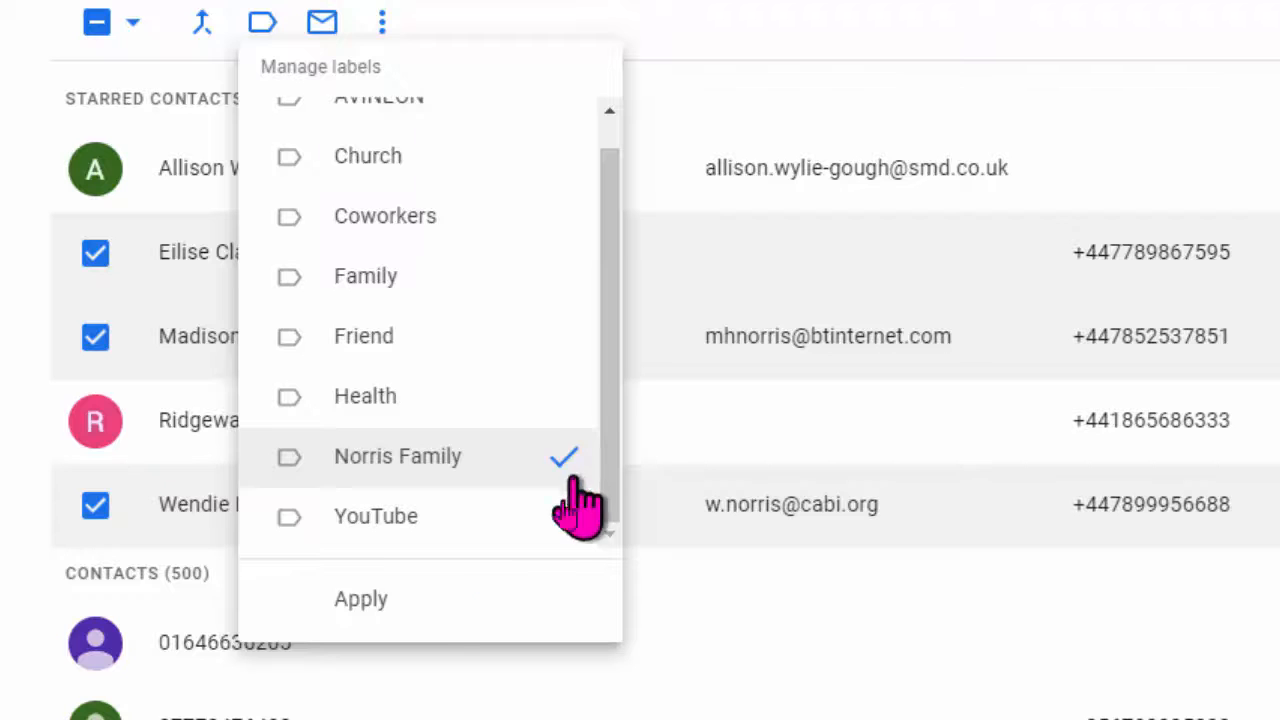
pyautogui.click(360, 598)
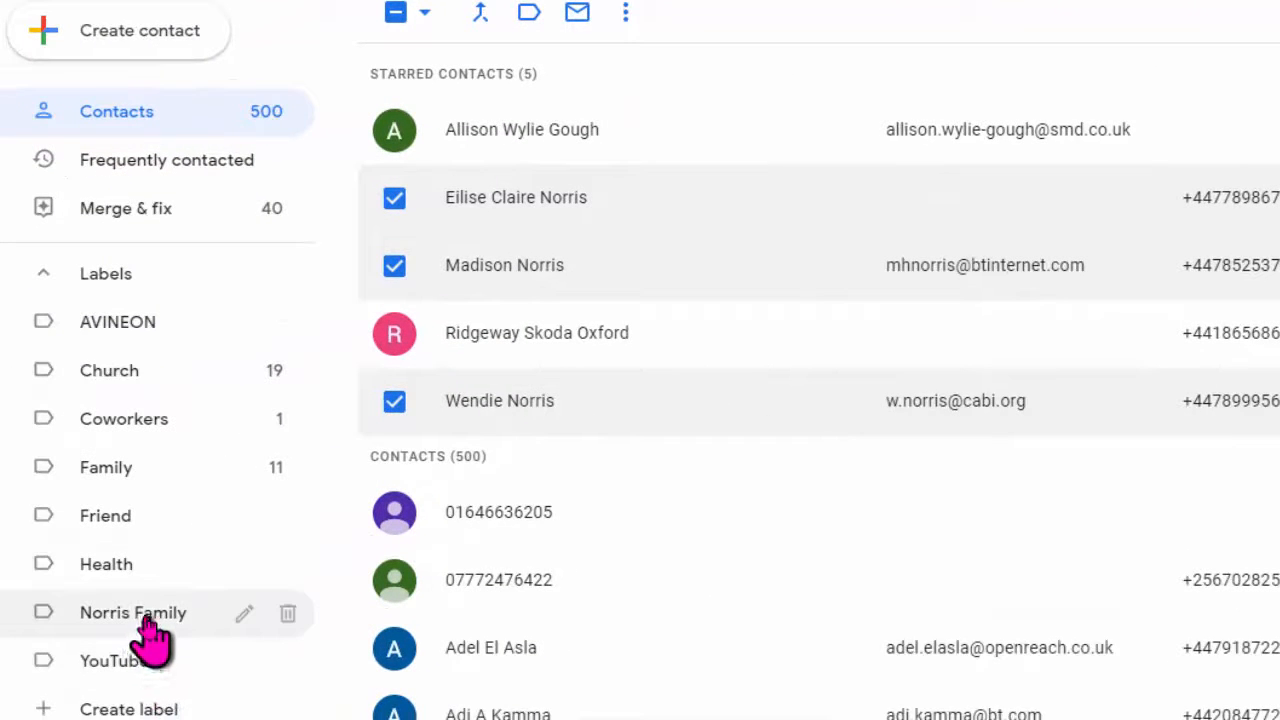
# Step: View the Norris Family label's three contacts, then go to Gmail via the apps grid
pyautogui.click(133, 612)
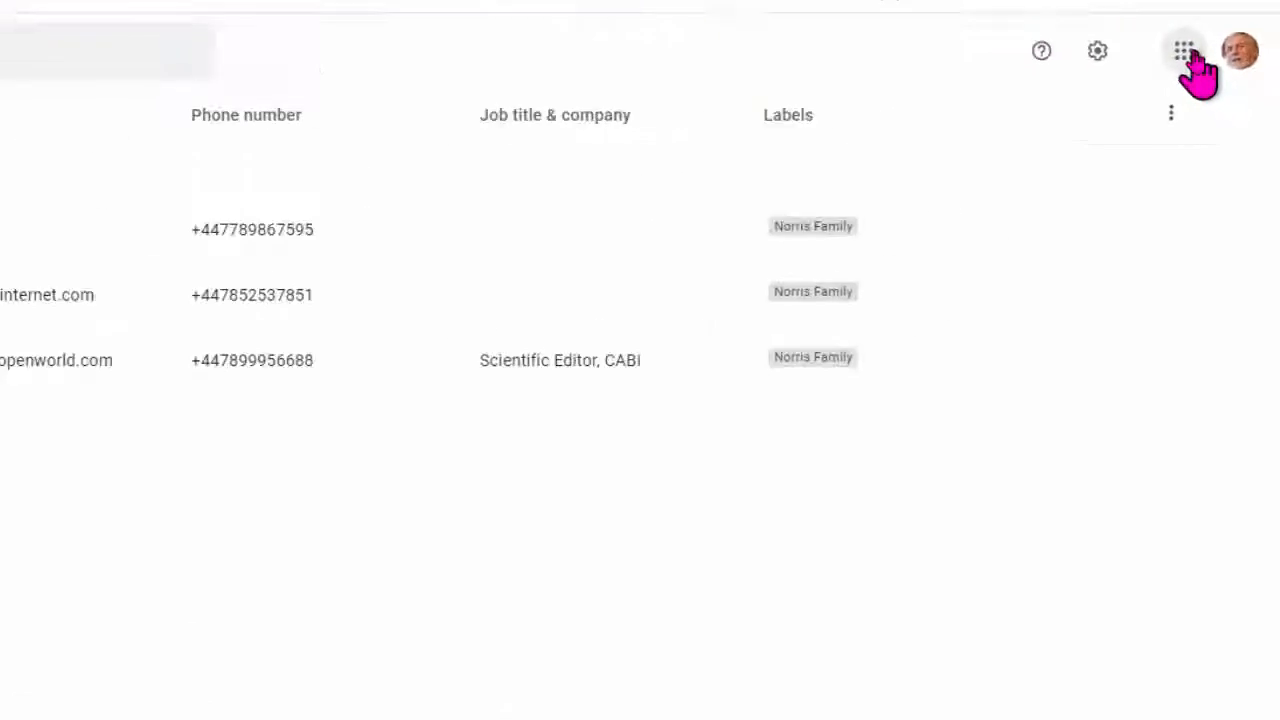
pyautogui.click(1183, 51)
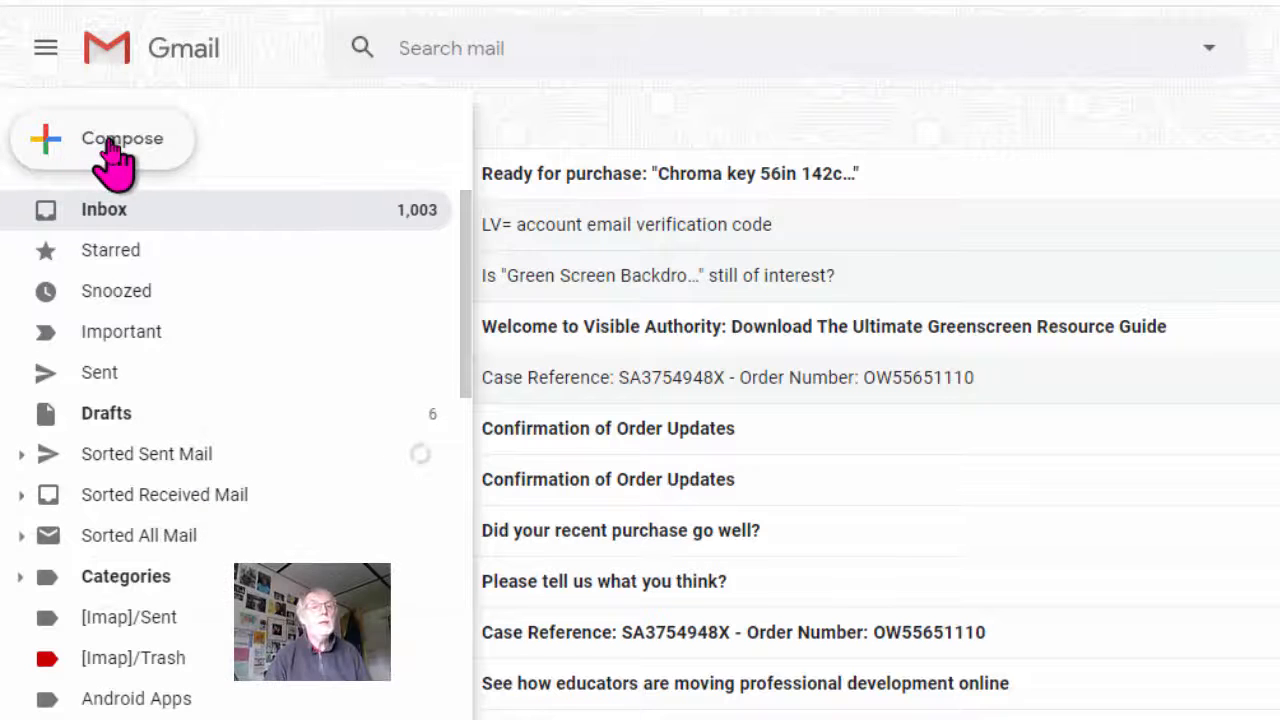
# Step: Compose an email to the Norris Family group with subject 'Title' and body 'Msg'
pyautogui.click(122, 138)
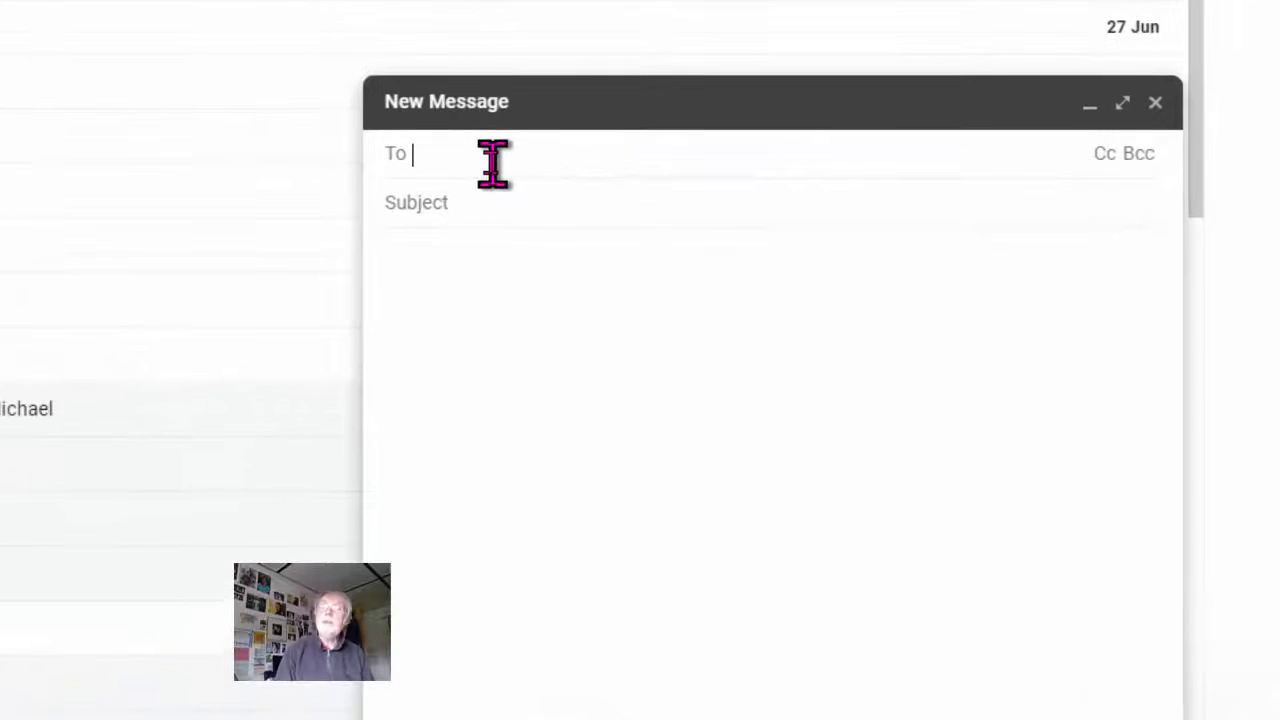
pyautogui.write('Norris')
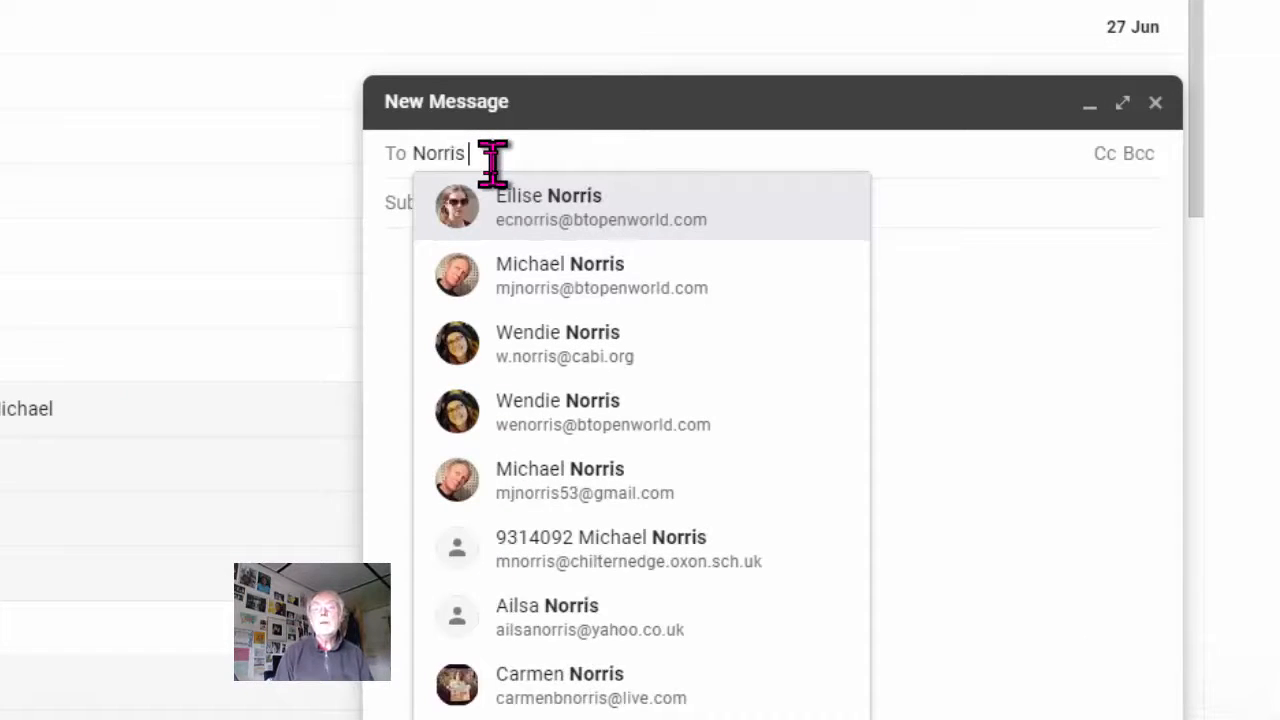
pyautogui.write('Fa')
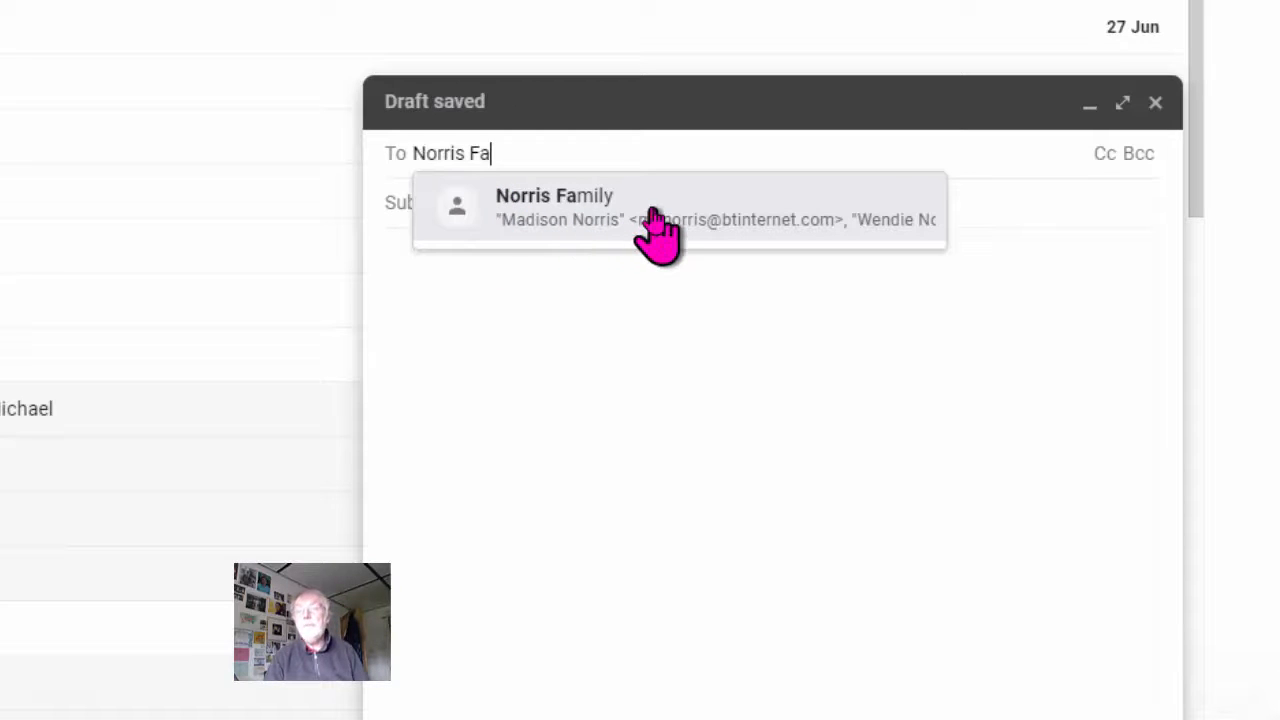
pyautogui.moveTo(795, 220)
pyautogui.write('Title')
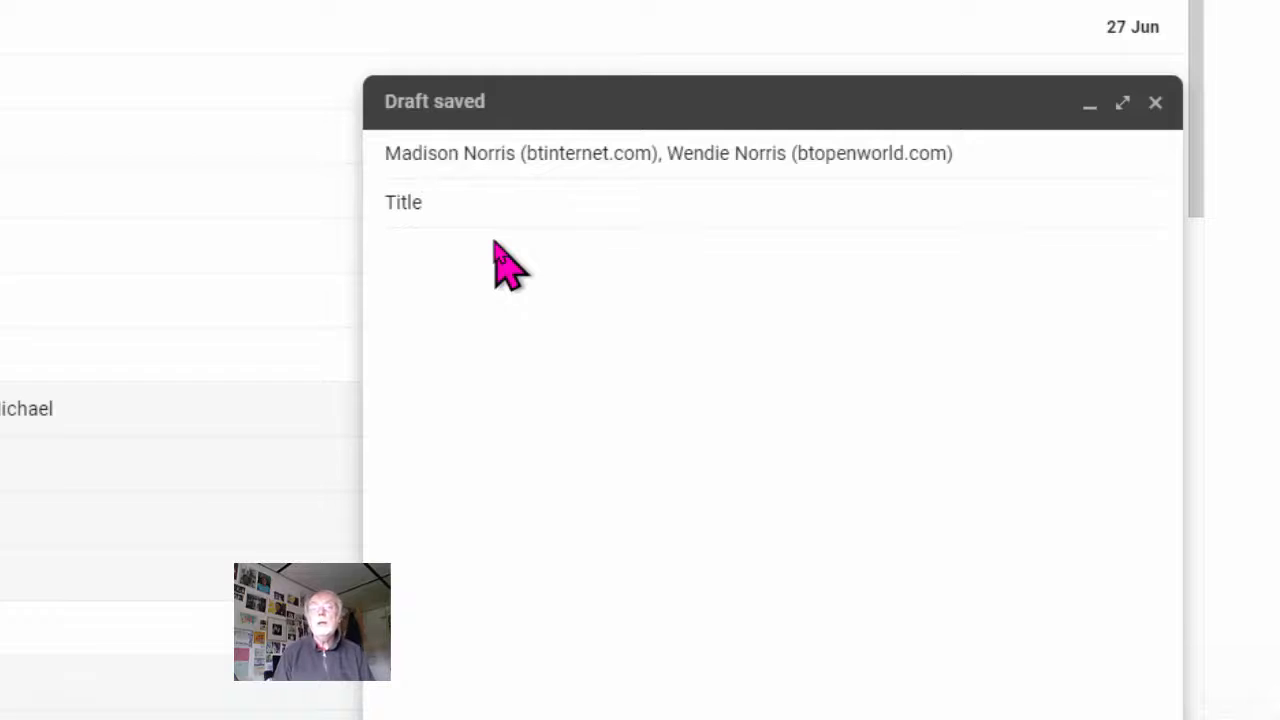
pyautogui.write('Msg')
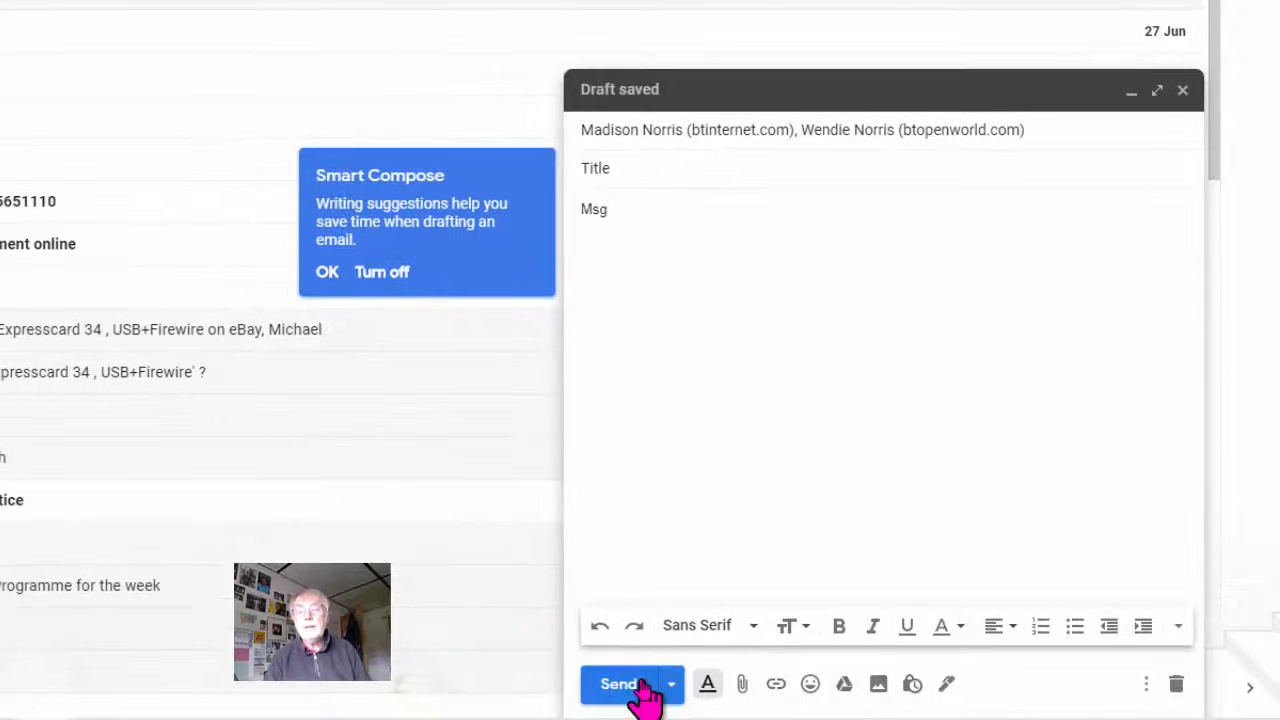
pyautogui.moveTo(620, 684)
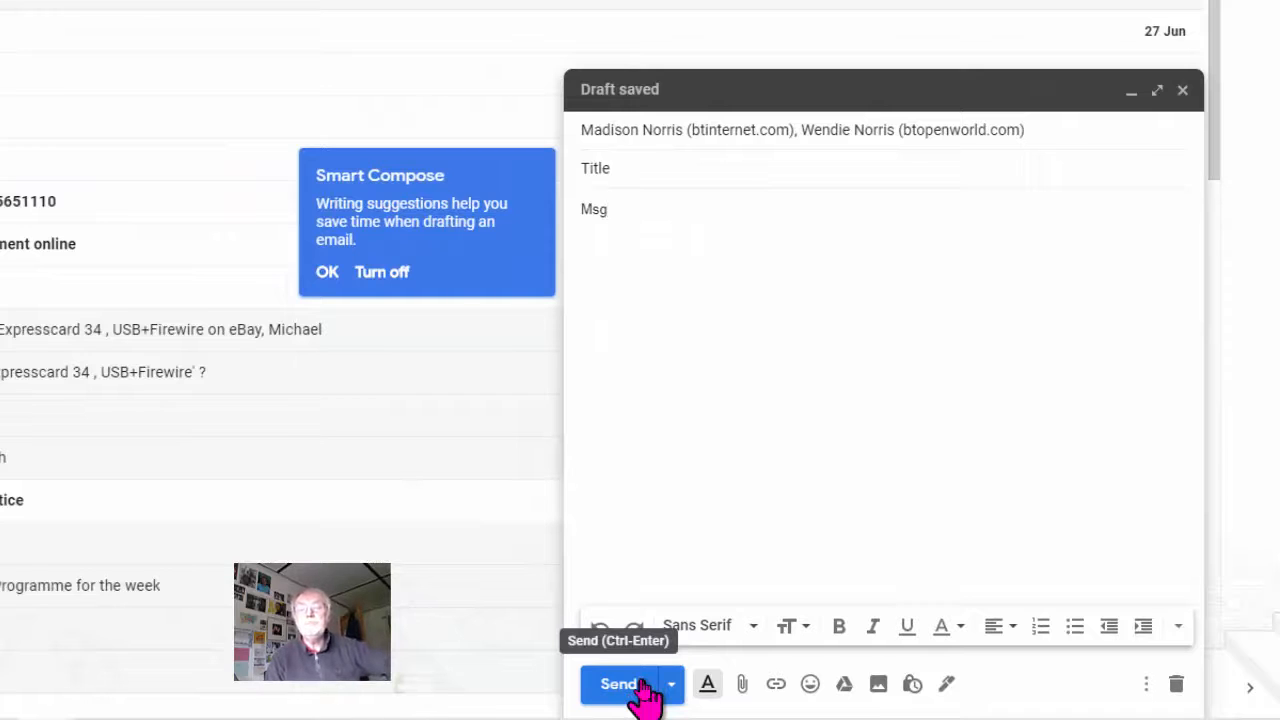